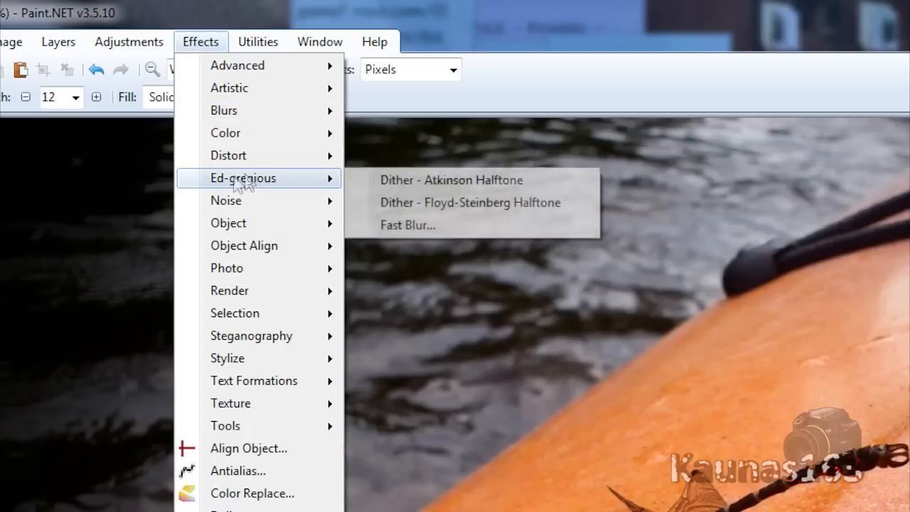
mouse_move(407, 225)
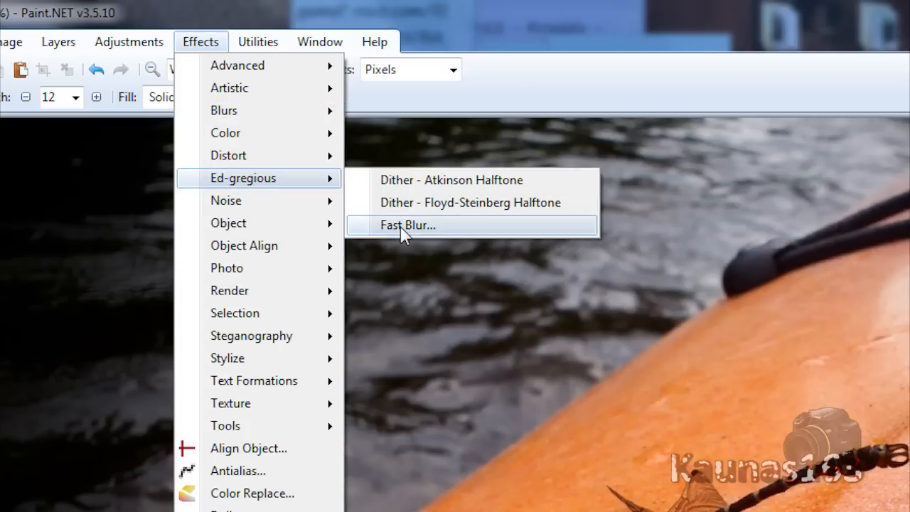
Apply Fast Blur to the duplicated dragonfly photo layer.
left_click(408, 224)
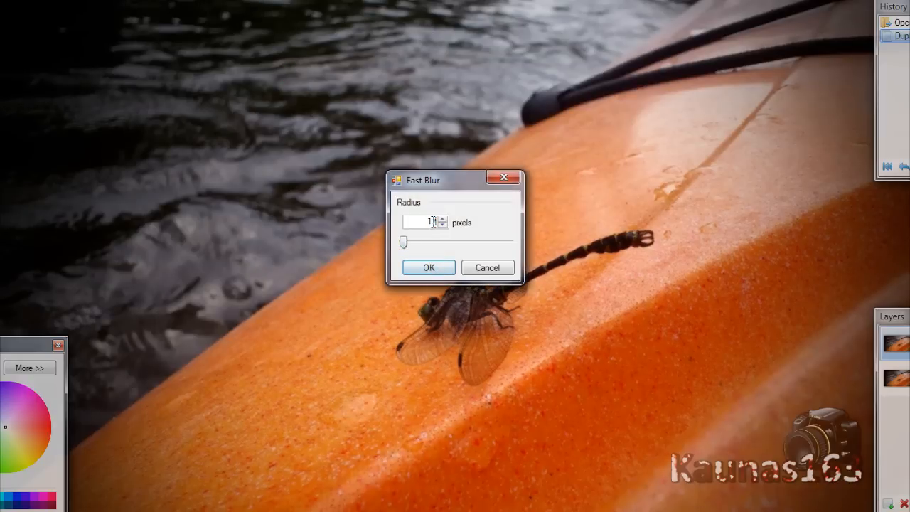
left_click(428, 267)
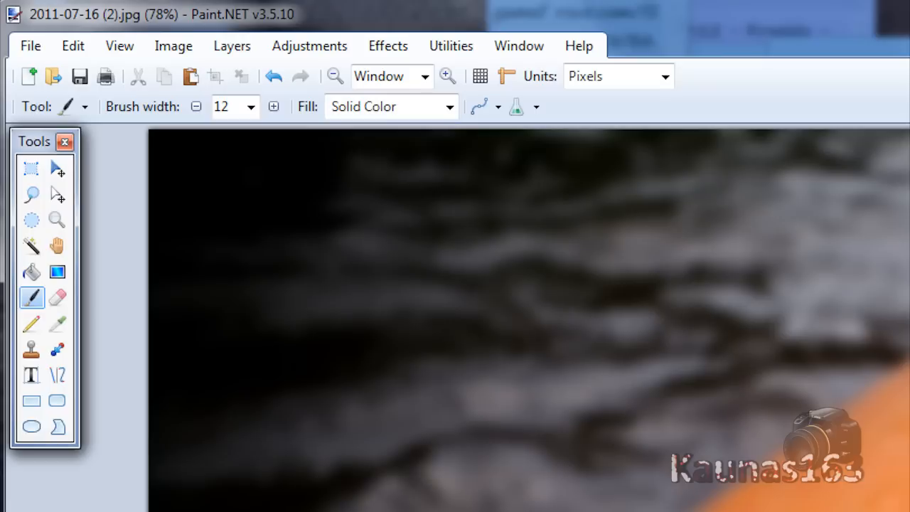
mouse_move(57, 272)
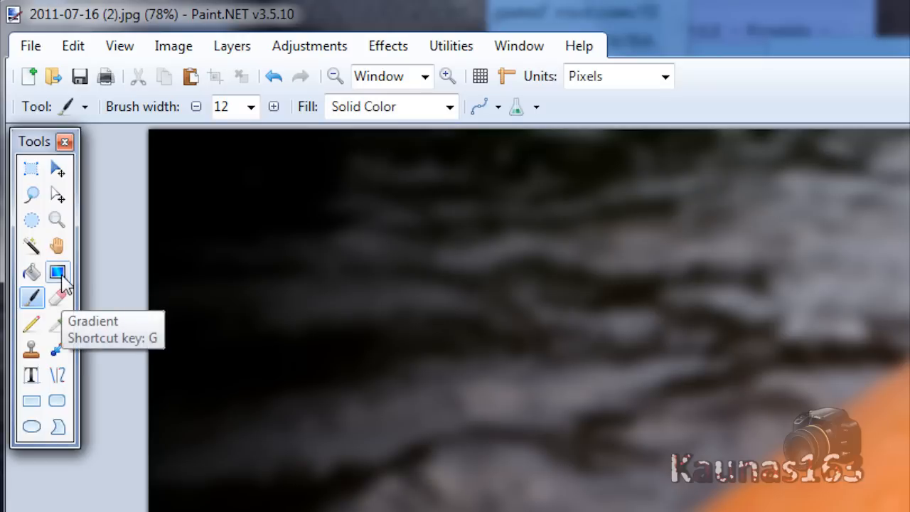
Select the Gradient tool and review the gradient type options in the toolbar.
left_click(58, 272)
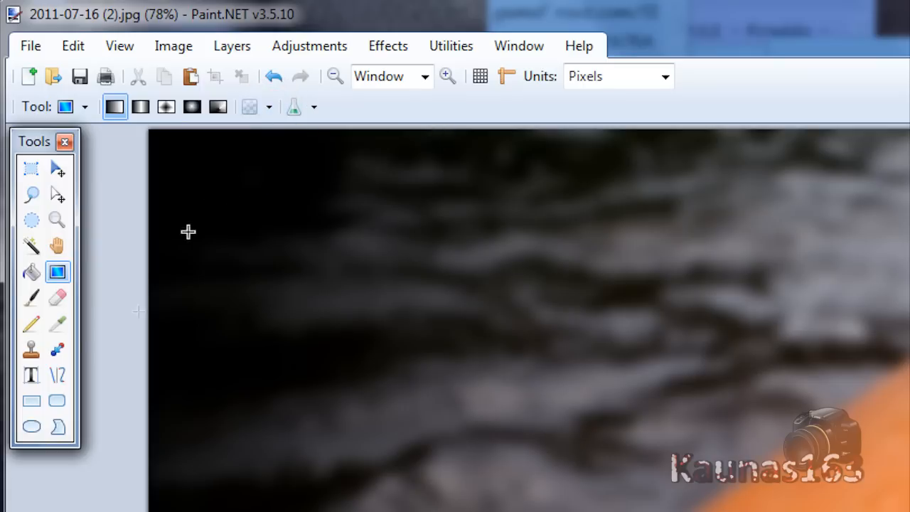
mouse_move(58, 297)
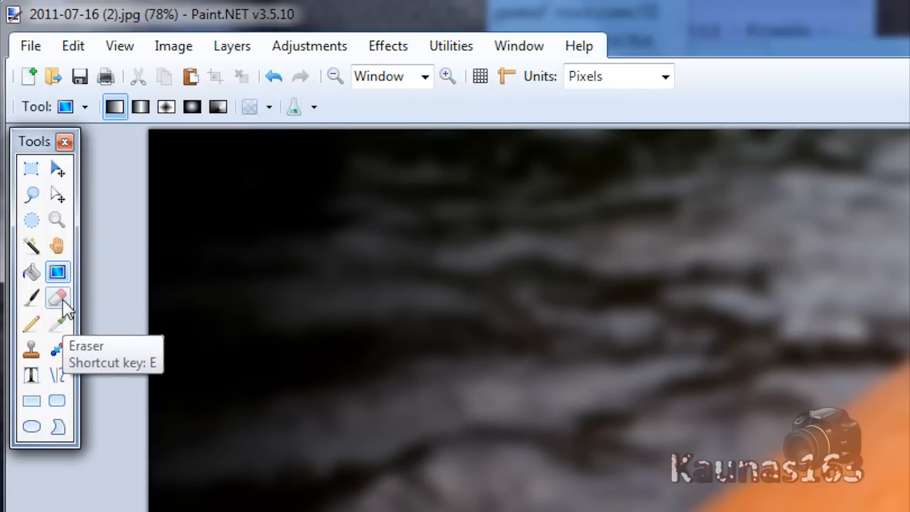
left_click(388, 46)
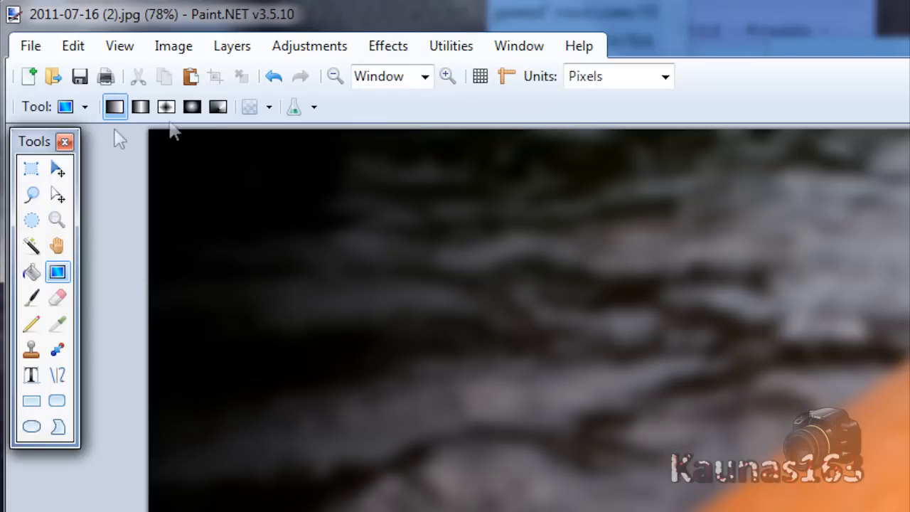
left_click(192, 107)
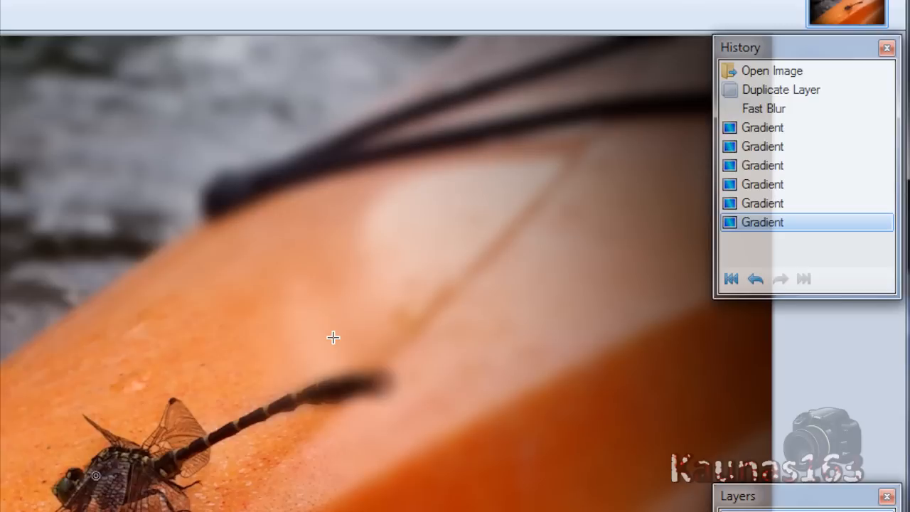
Revert to the Fast Blur history state, then erase over the dragonfly.
left_click(762, 165)
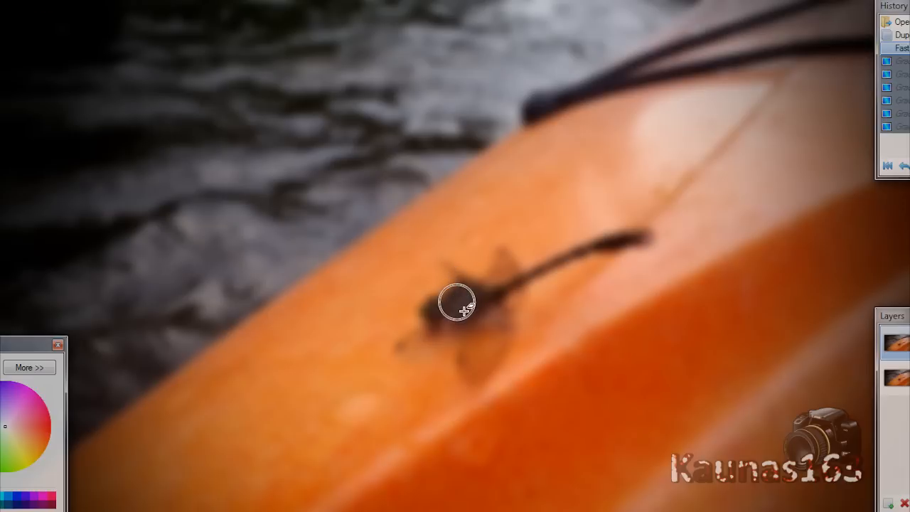
left_click(182, 47)
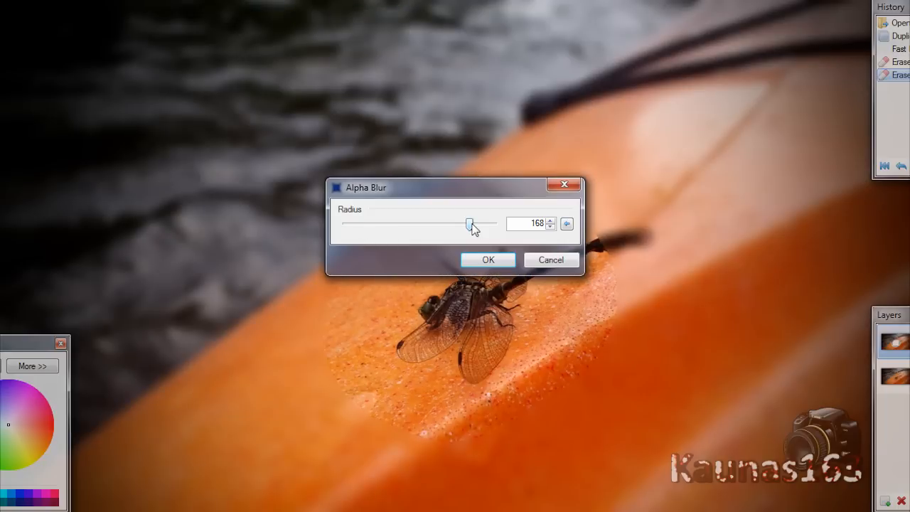
Drag the Alpha Blur radius slider up to about 175.
left_click_drag(470, 223, 475, 223)
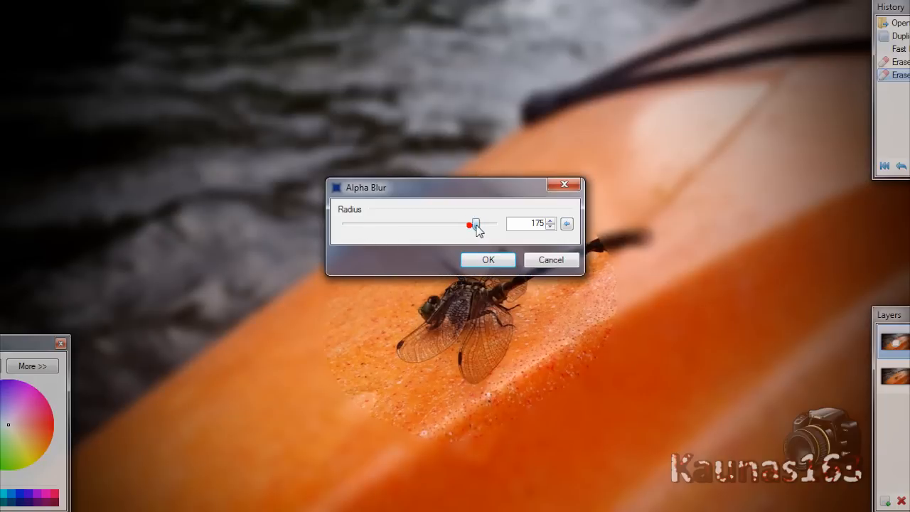